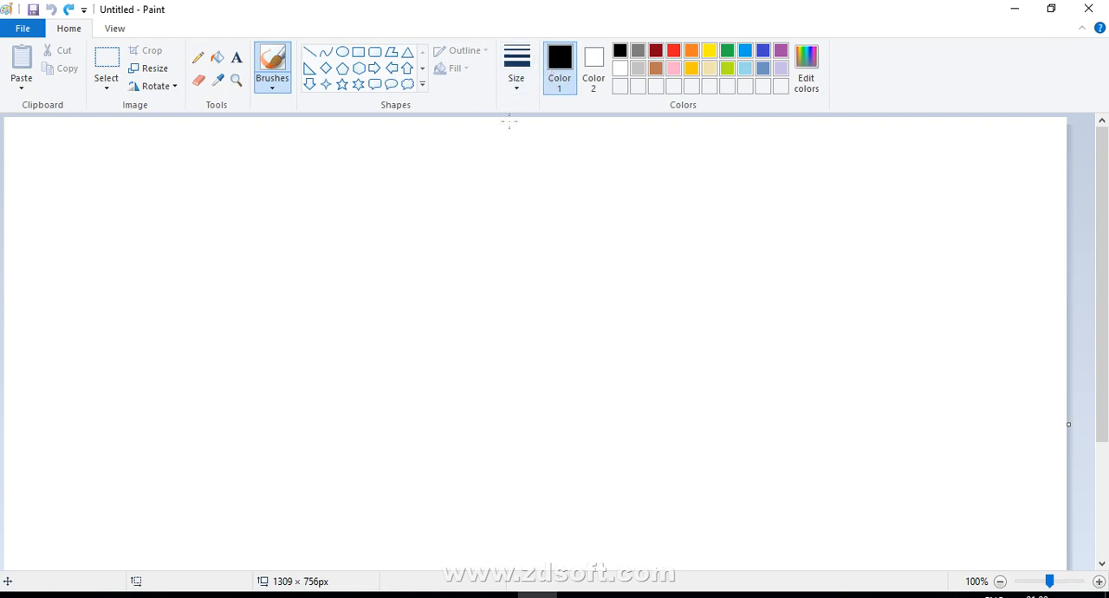
Paint two horizontal black rope strokes, the lower one extended further right.
drag(325, 258, 603, 256)
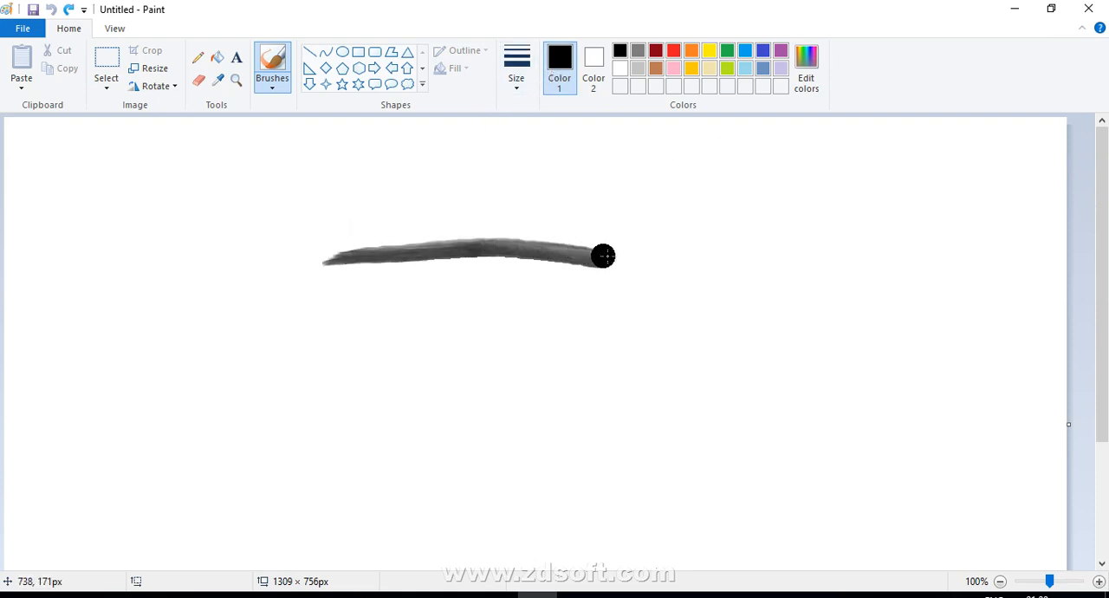
drag(338, 412, 624, 396)
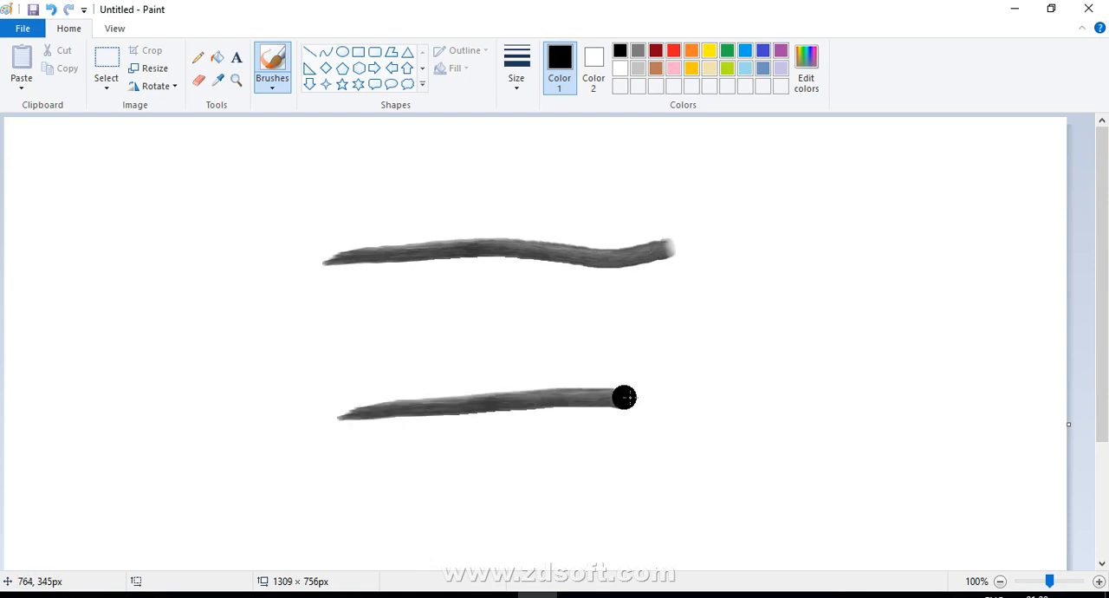
drag(624, 397, 681, 397)
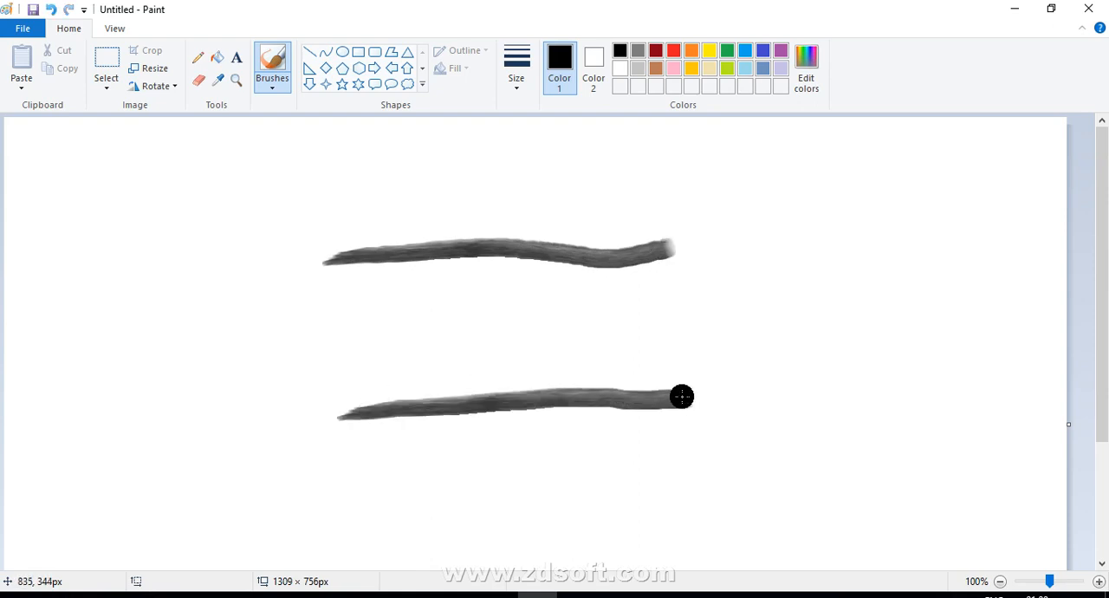
Switch the colour to red and paint a diagonal stroke at the left.
click(654, 49)
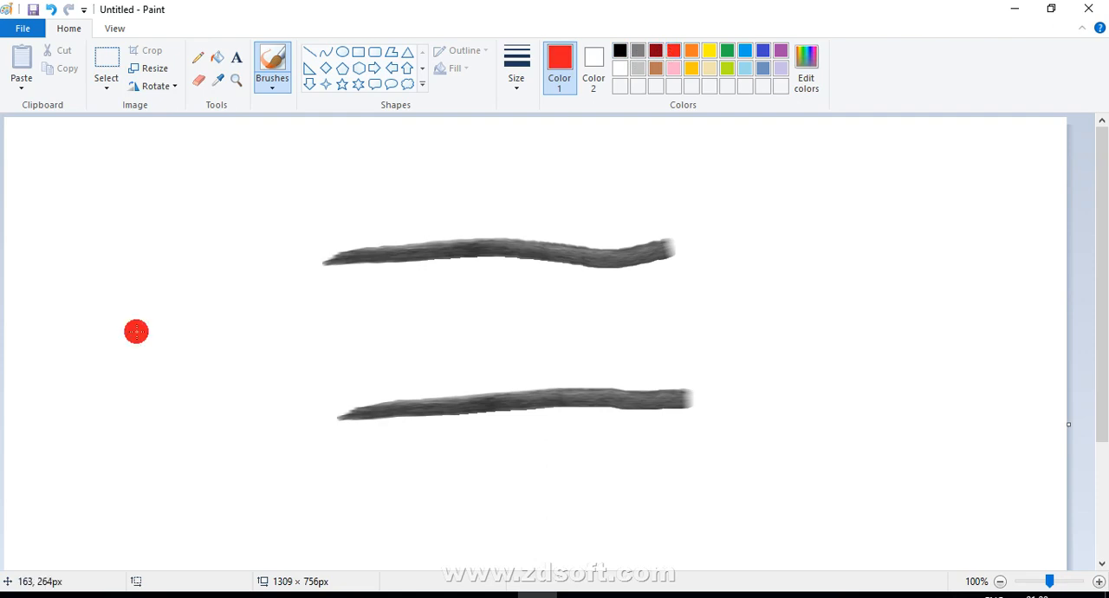
drag(146, 313, 68, 442)
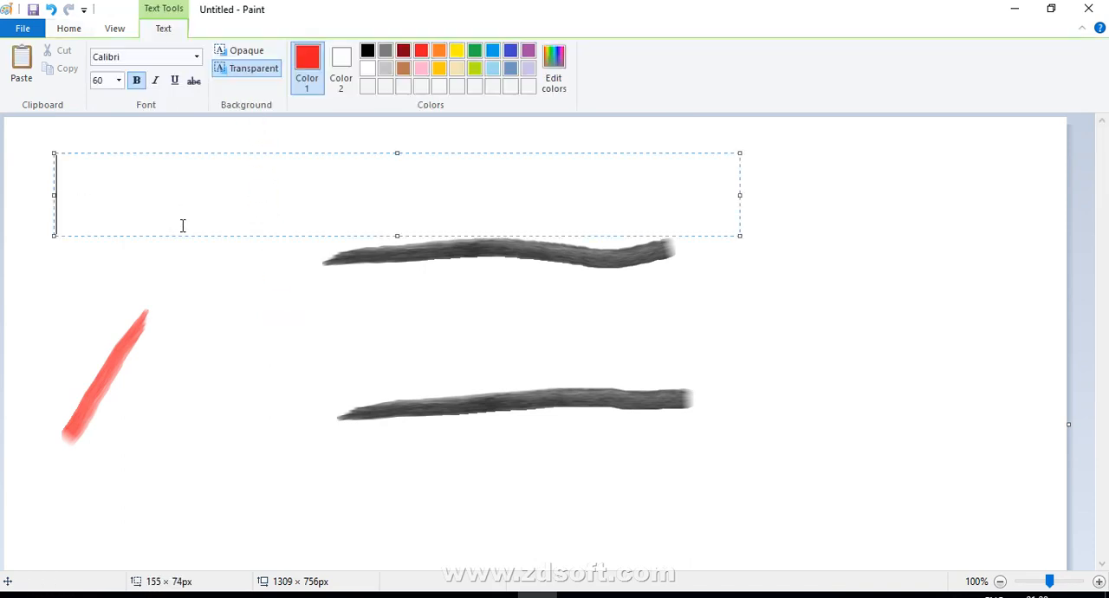
Type the label '1 hour' at the top left and commit it.
text(1 hour)
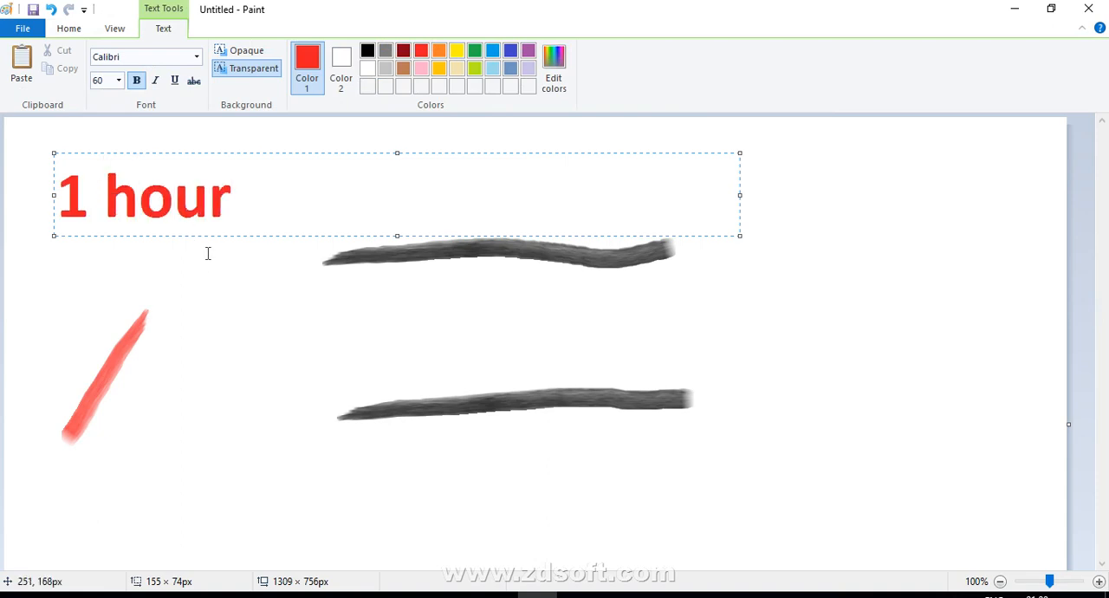
click(213, 270)
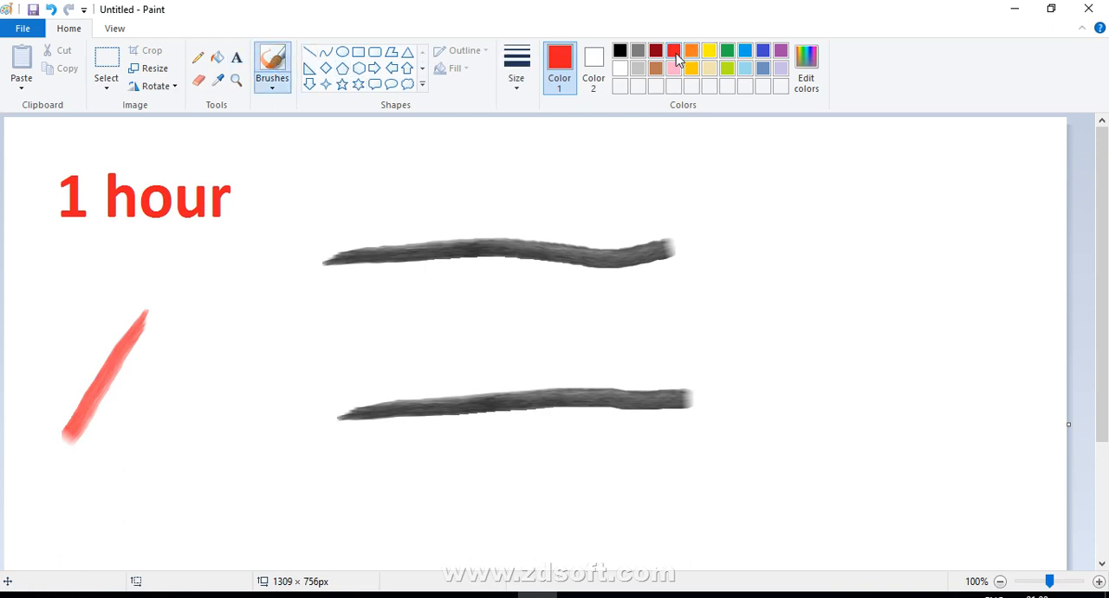
Pick red and brush burn marks along the upper rope from its left end.
click(480, 202)
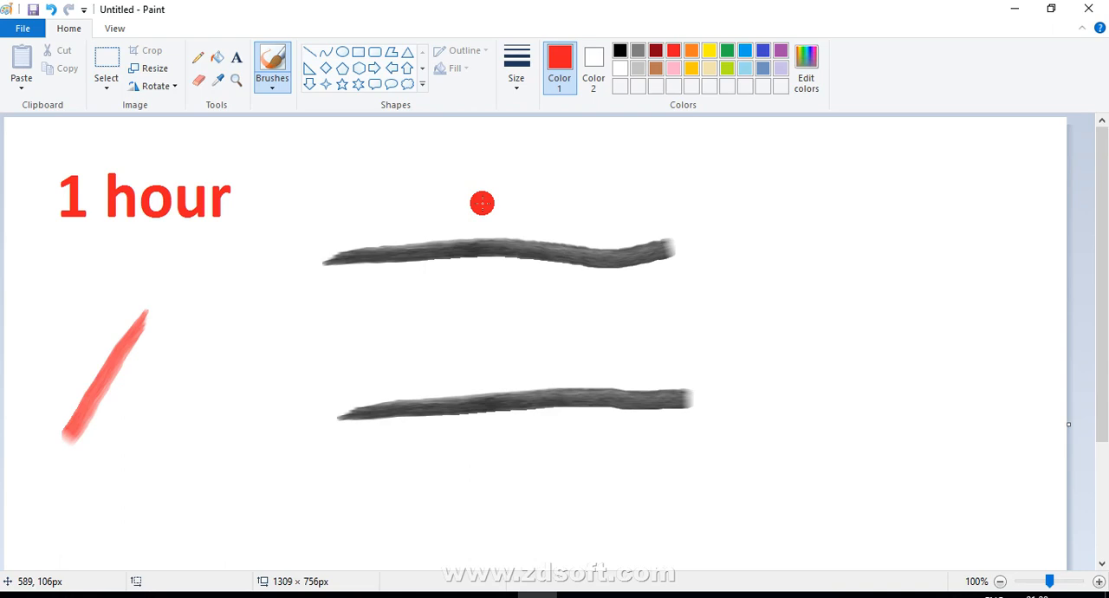
mouse_move(329, 257)
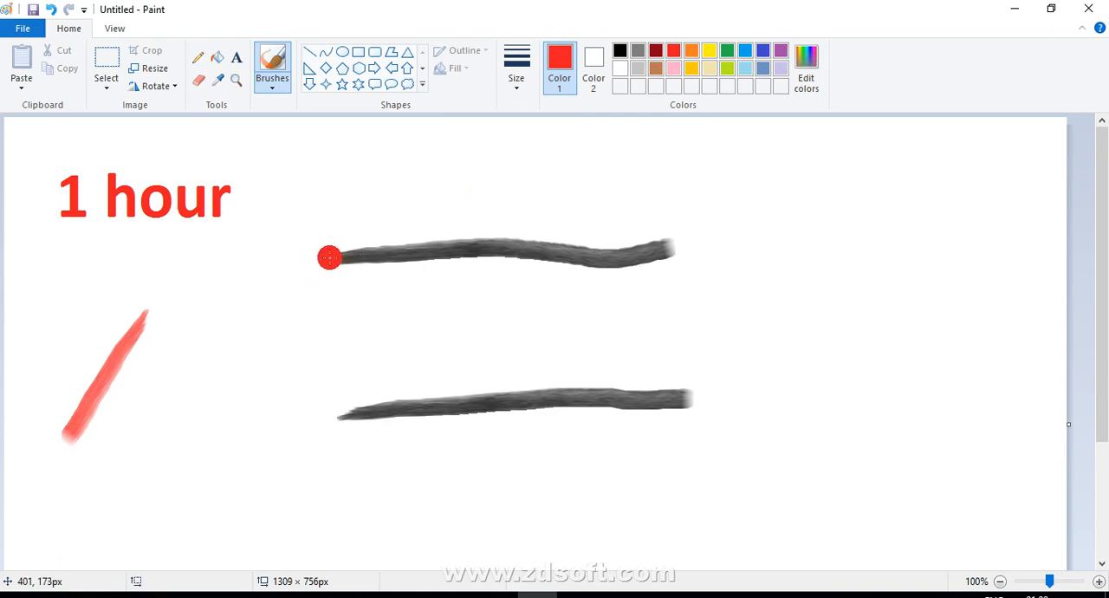
drag(327, 258, 399, 259)
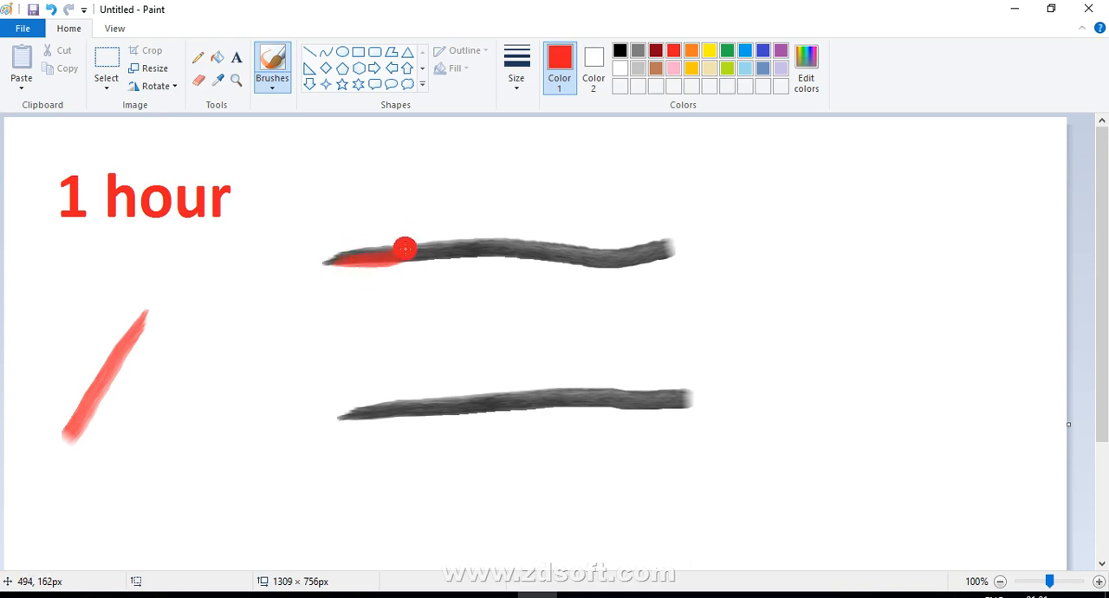
drag(405, 248, 452, 256)
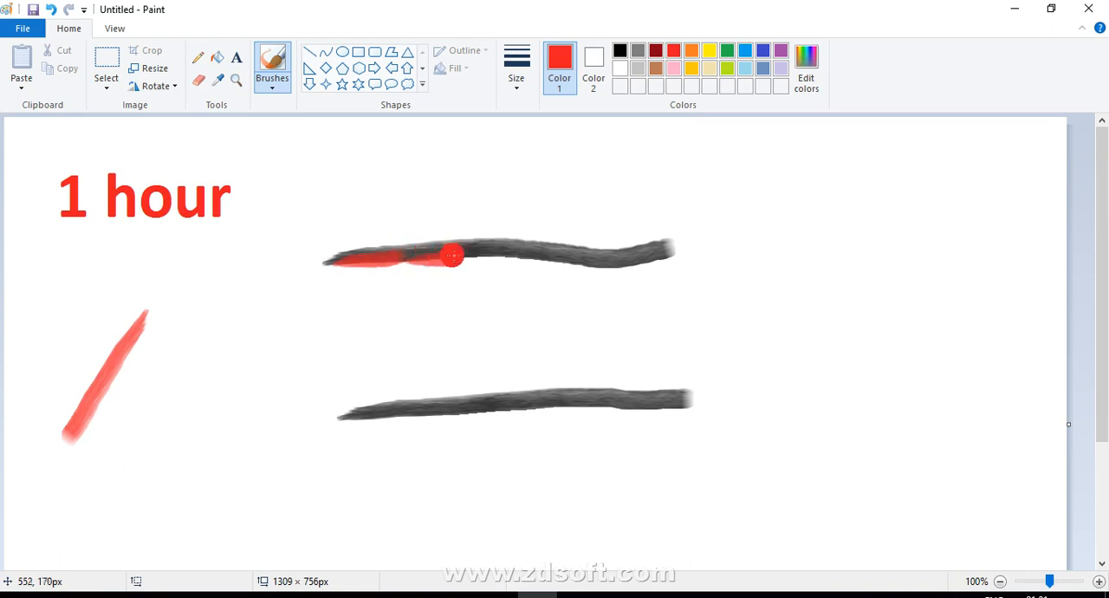
drag(450, 256, 641, 254)
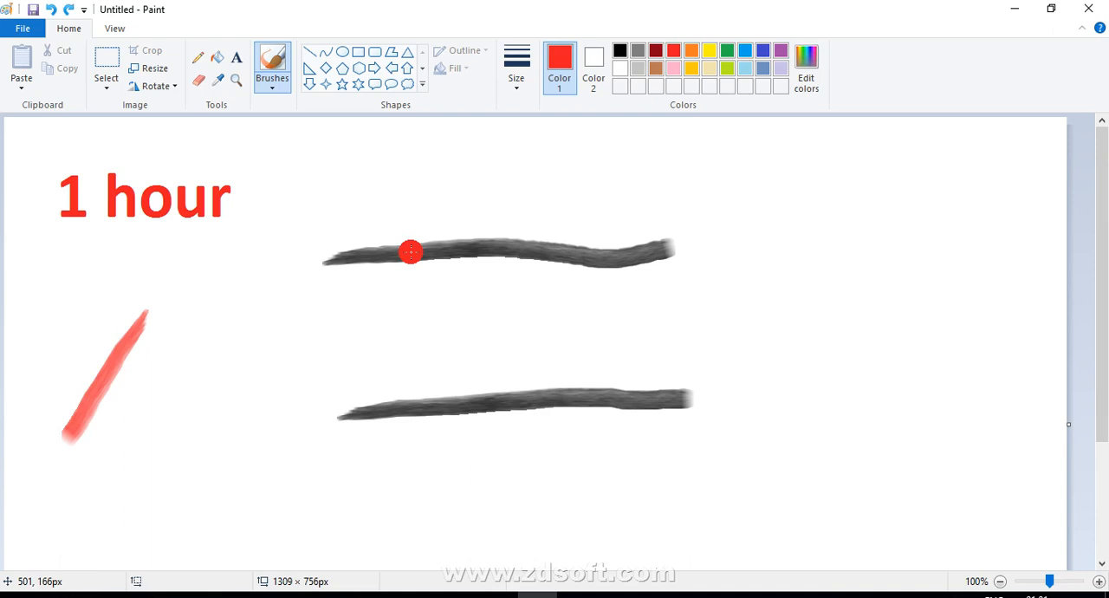
mouse_move(331, 258)
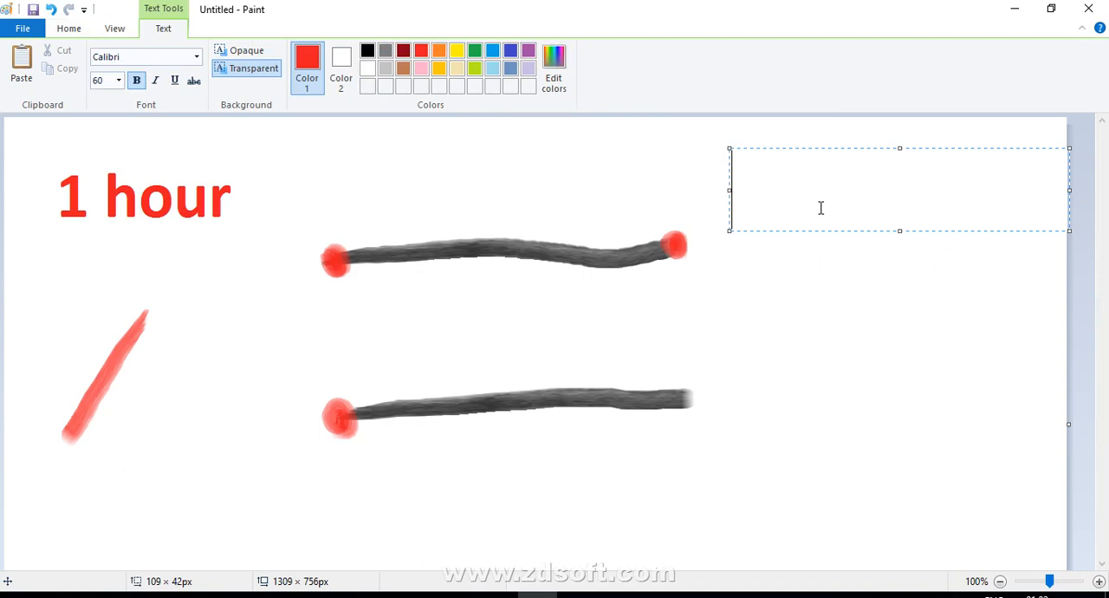
Type the '30 mins' label at top right and return to Brushes.
text(30 mins)
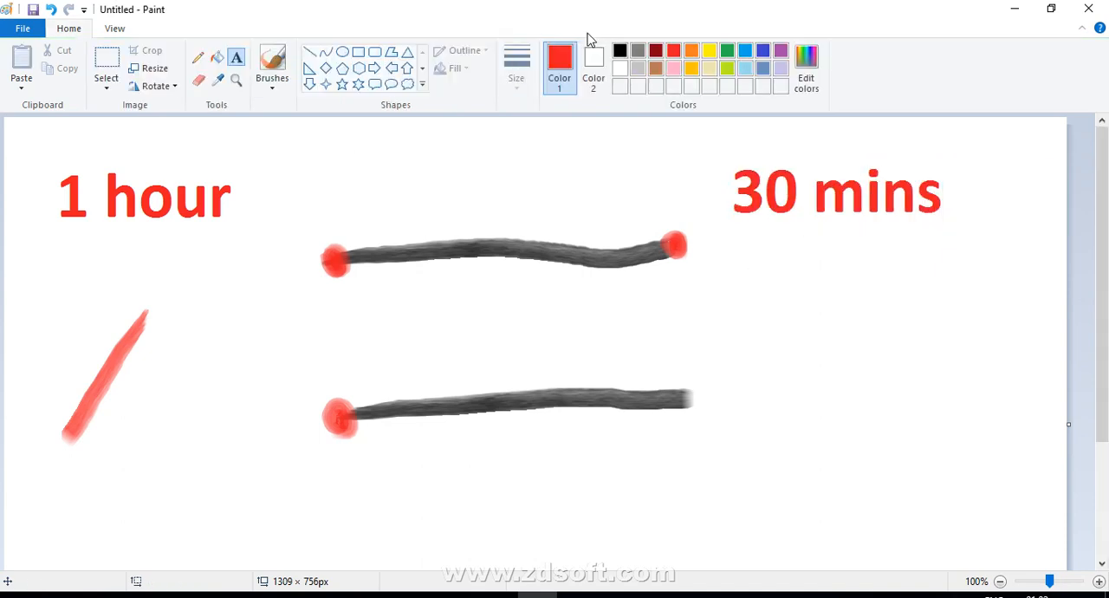
click(271, 61)
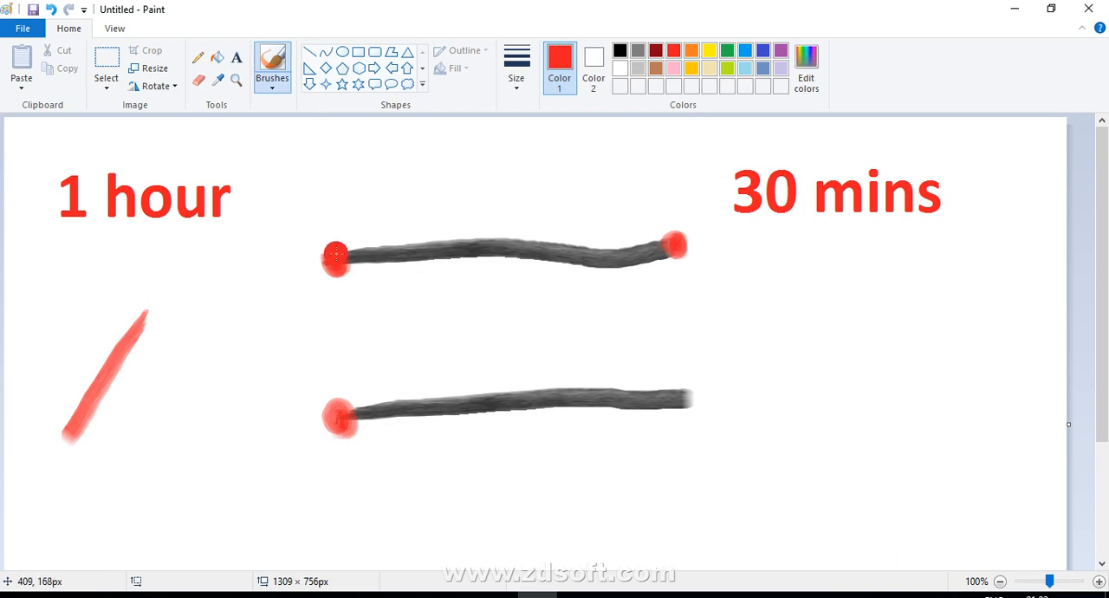
Cover the entire upper rope with red burn strokes.
drag(336, 255, 672, 242)
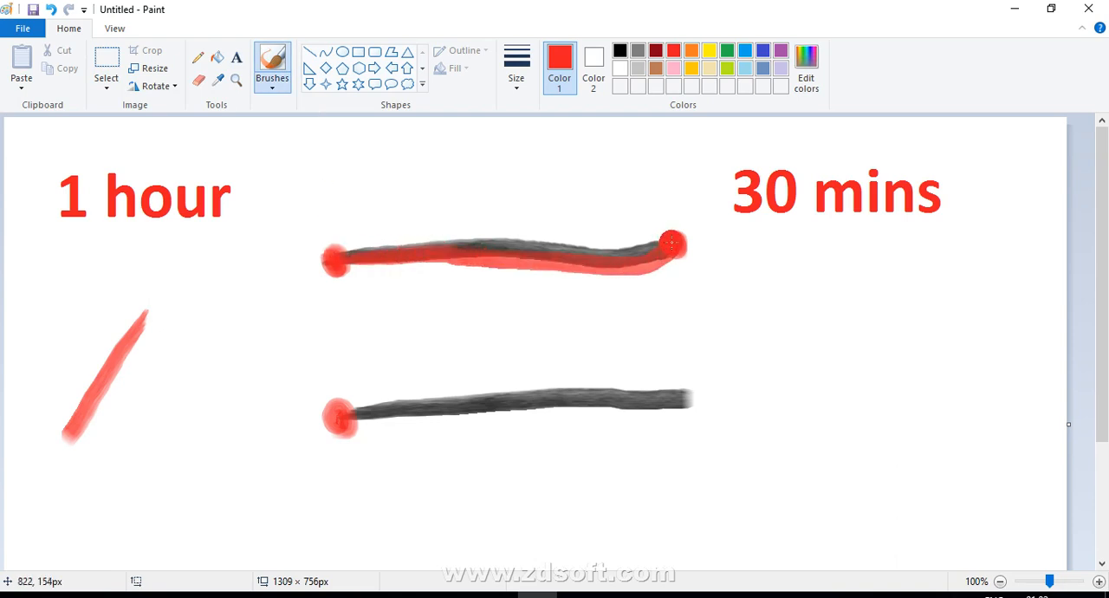
drag(672, 244, 481, 231)
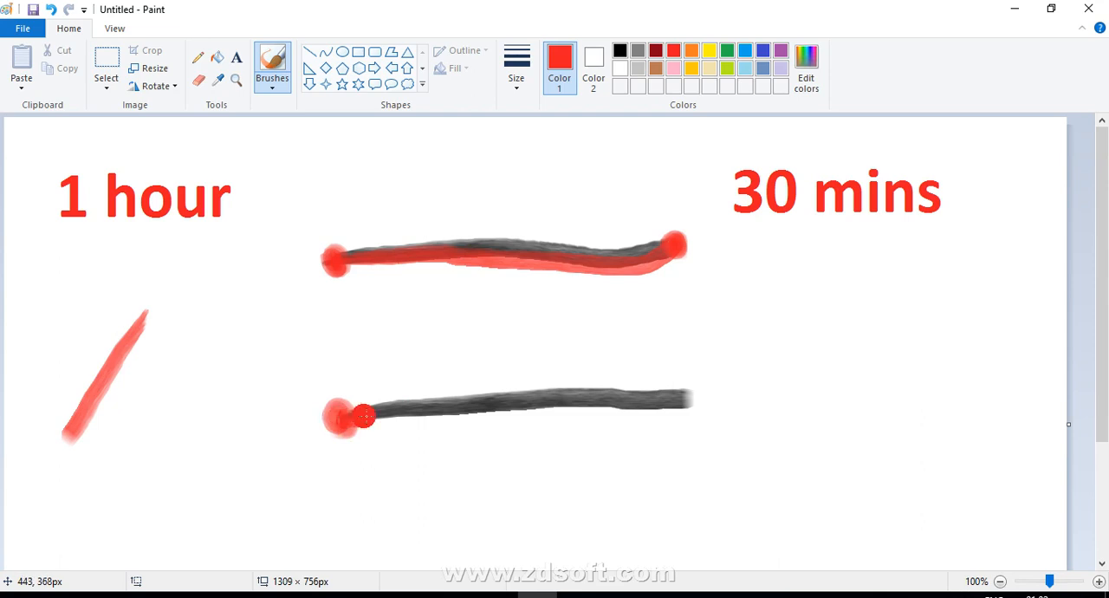
Paint red burn from the lower rope's left end across its middle.
drag(364, 416, 419, 406)
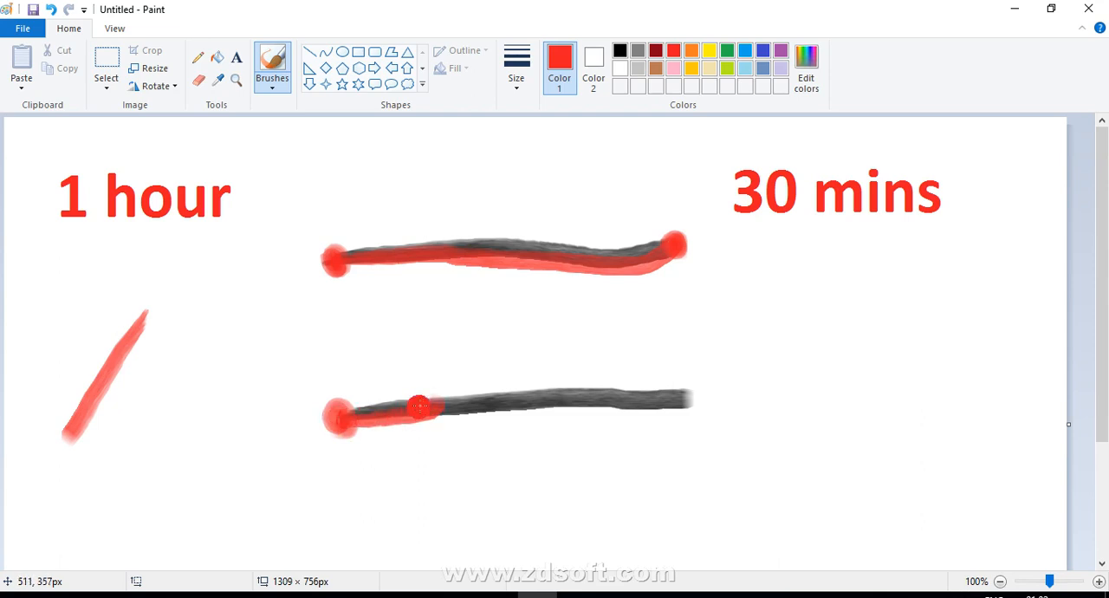
drag(418, 406, 440, 410)
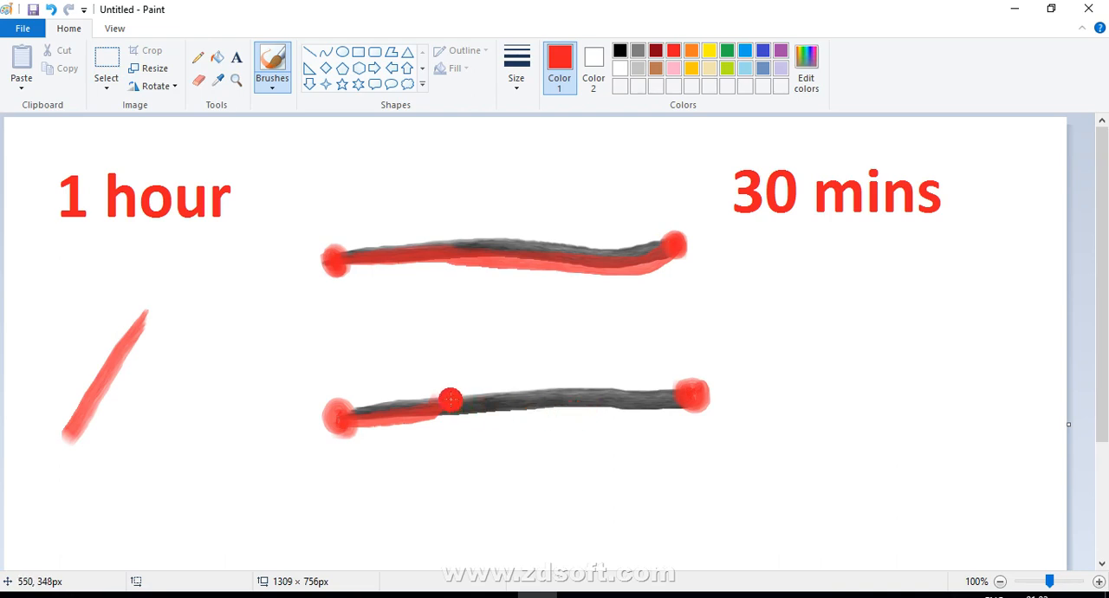
drag(451, 399, 651, 395)
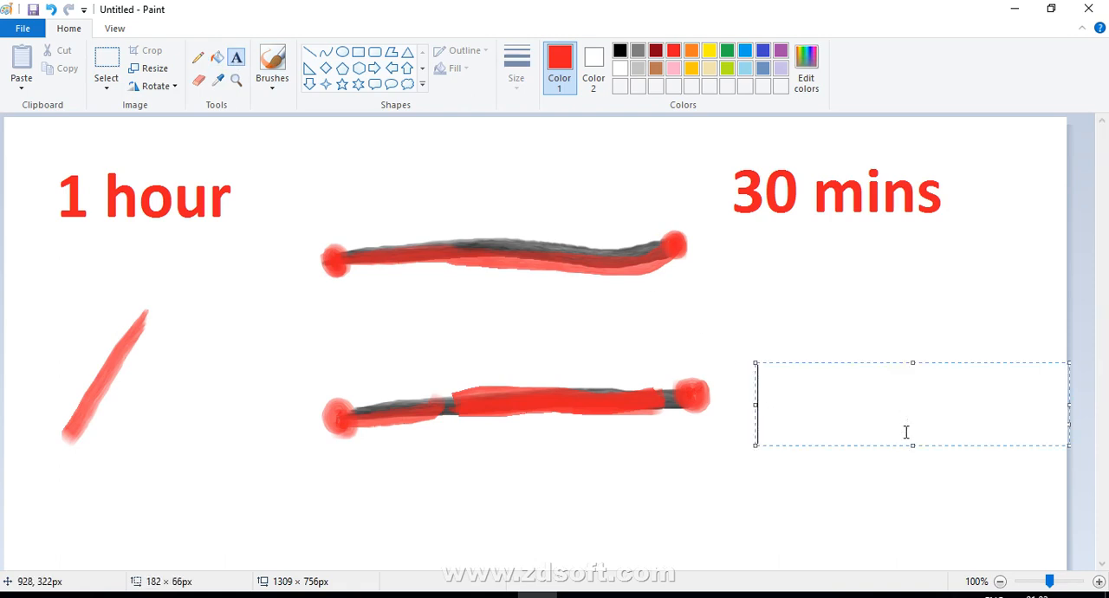
Type '15 mins' beside the lower rope.
text(15 mins)
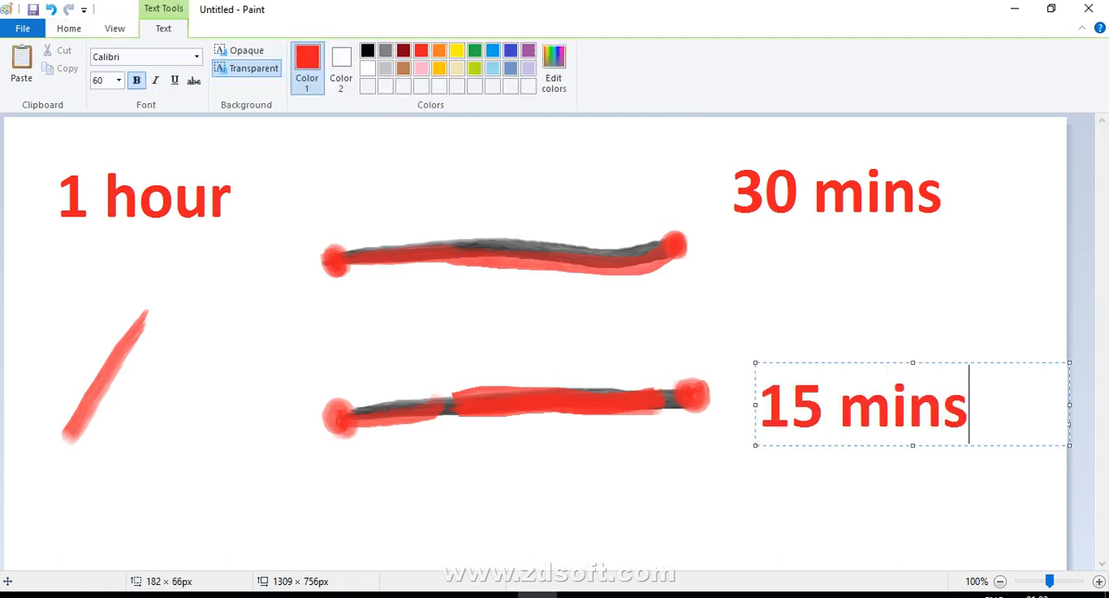
mouse_move(636, 452)
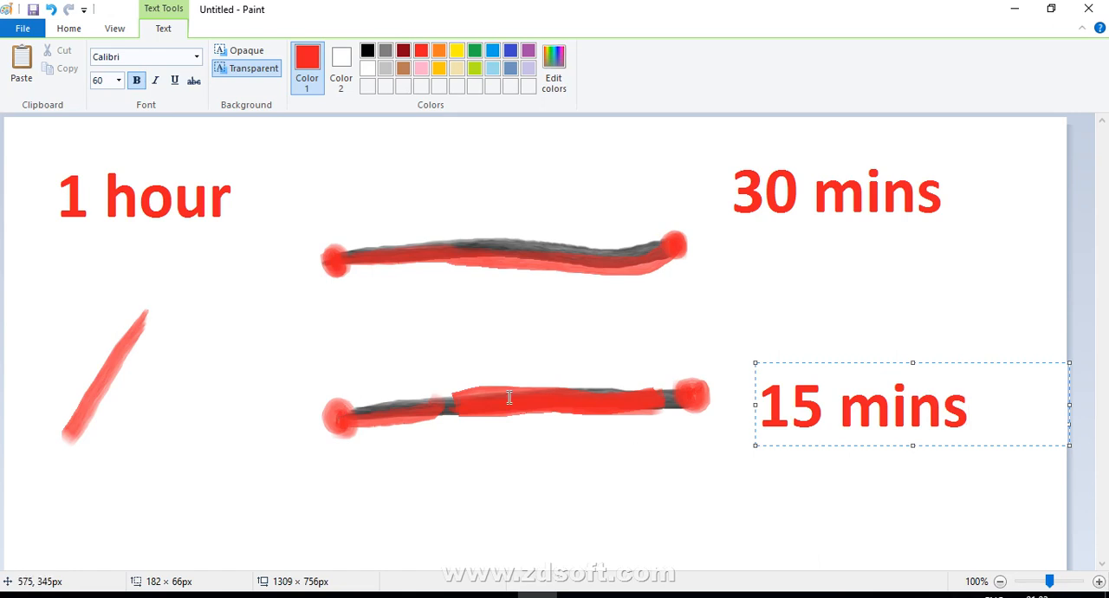
mouse_move(918, 483)
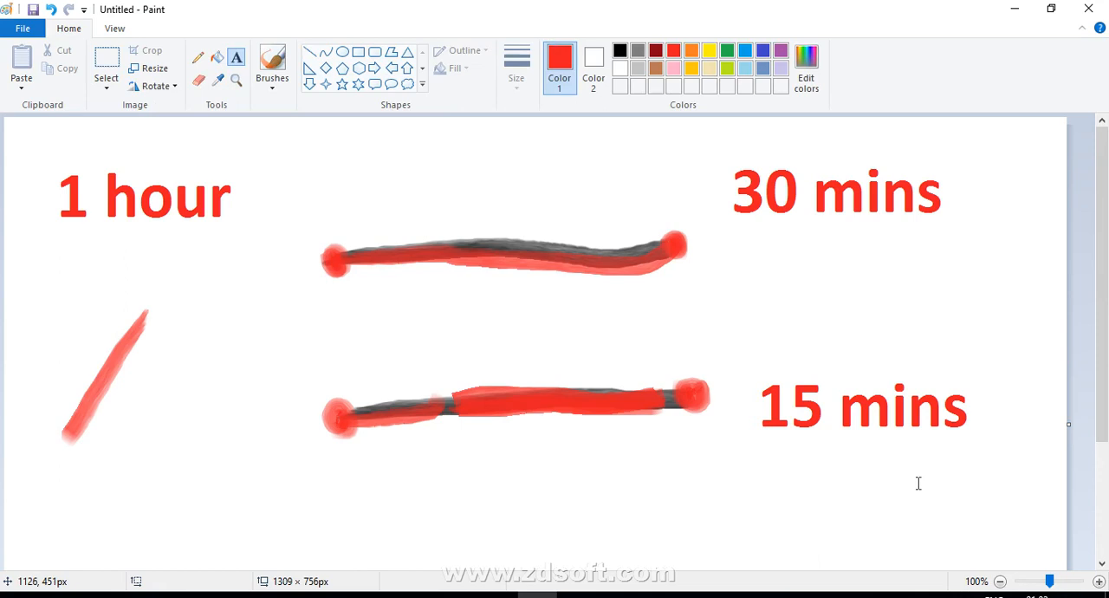
mouse_move(748, 184)
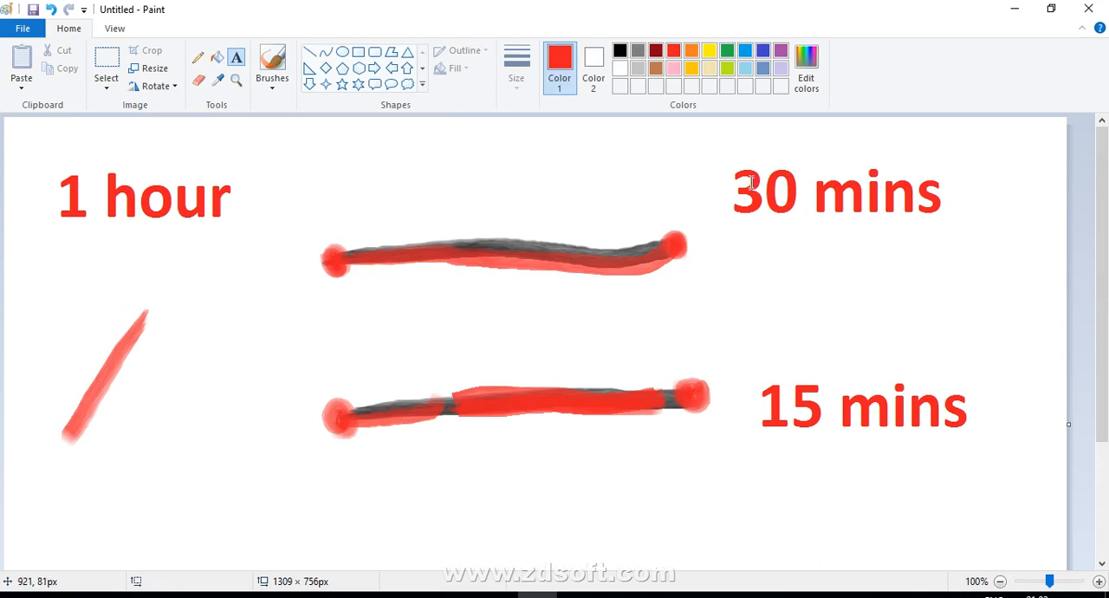
mouse_move(670, 220)
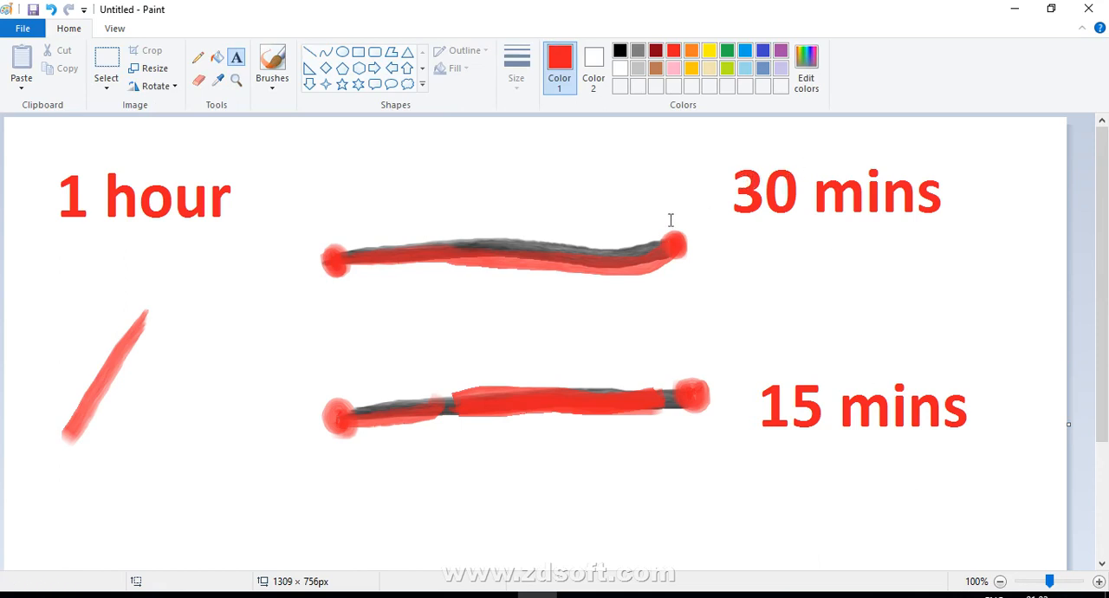
mouse_move(676, 269)
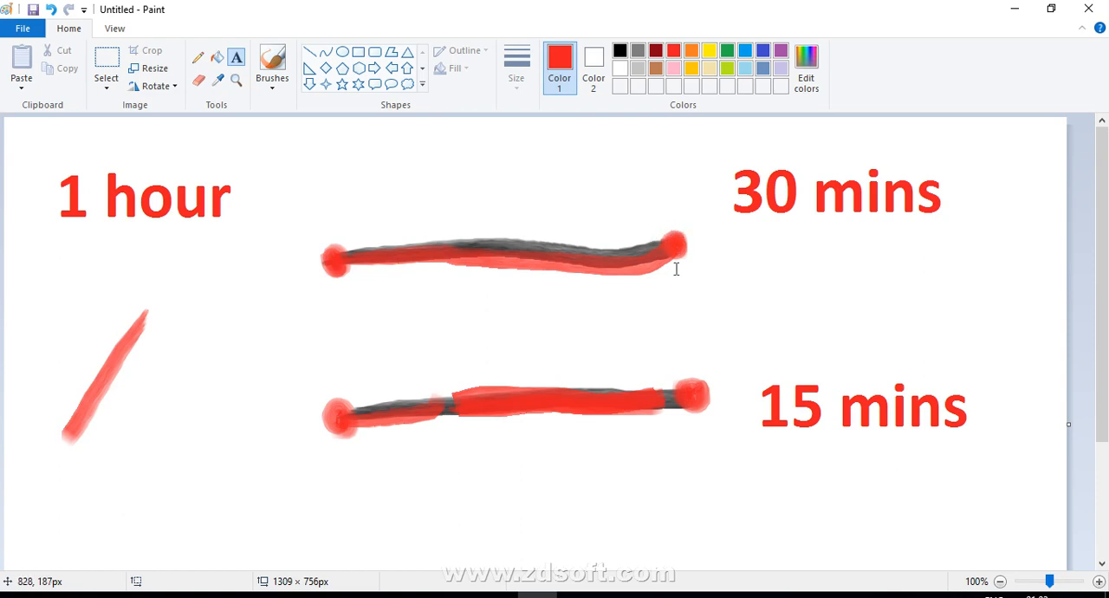